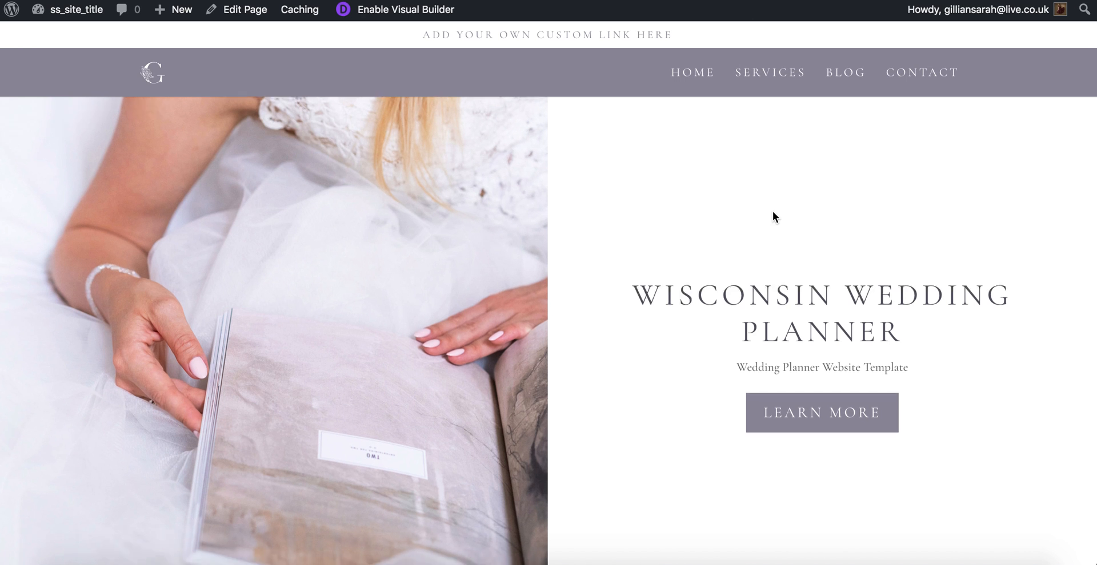
# - Connect an Instagram account as the primary feed in Instagram Feed settings and save
pyautogui.scroll(-3)
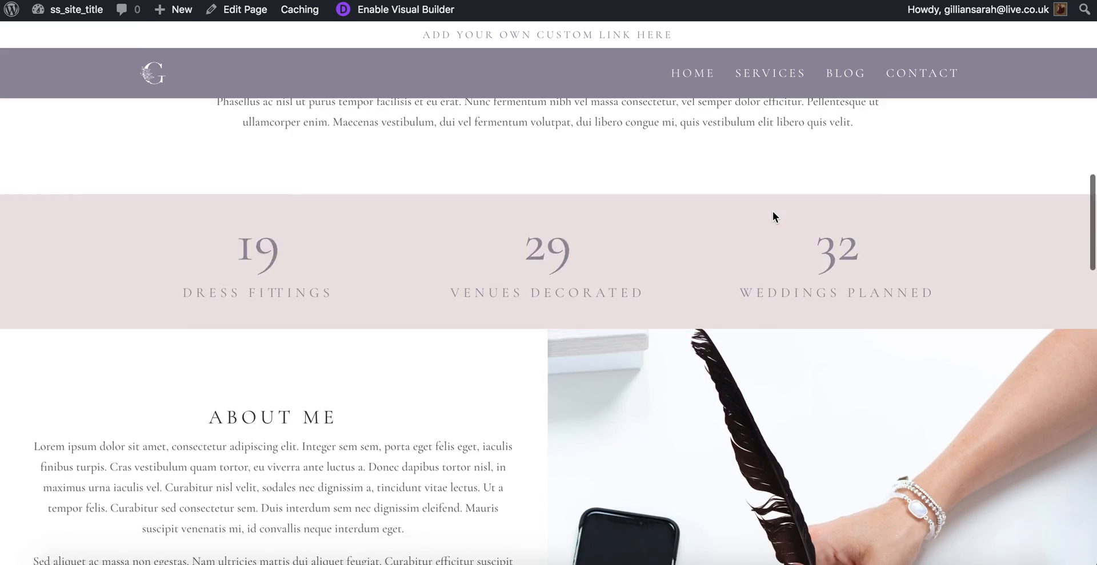
pyautogui.scroll(-3)
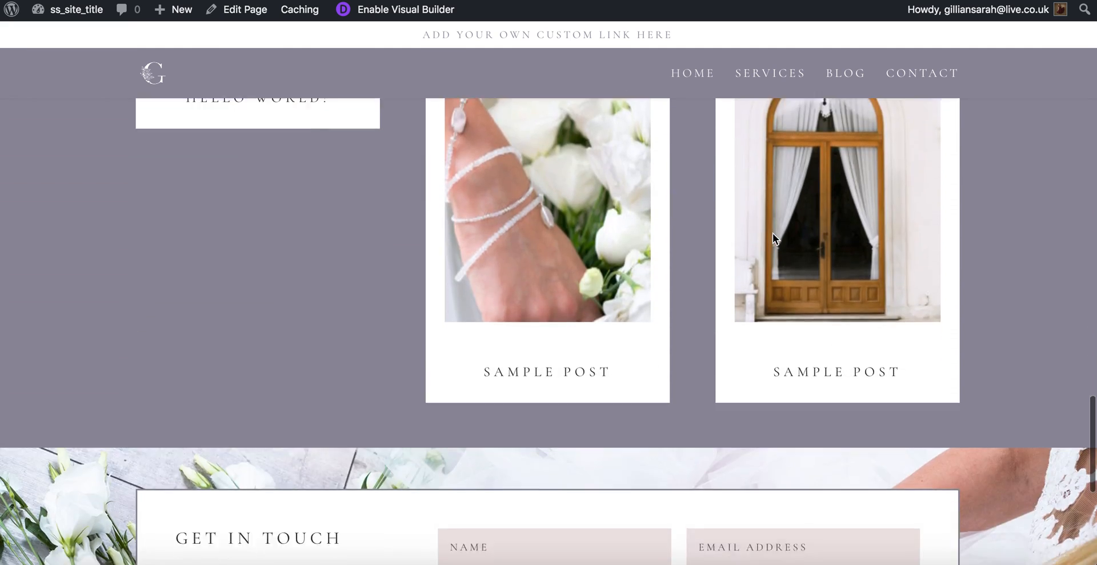
pyautogui.scroll(-3)
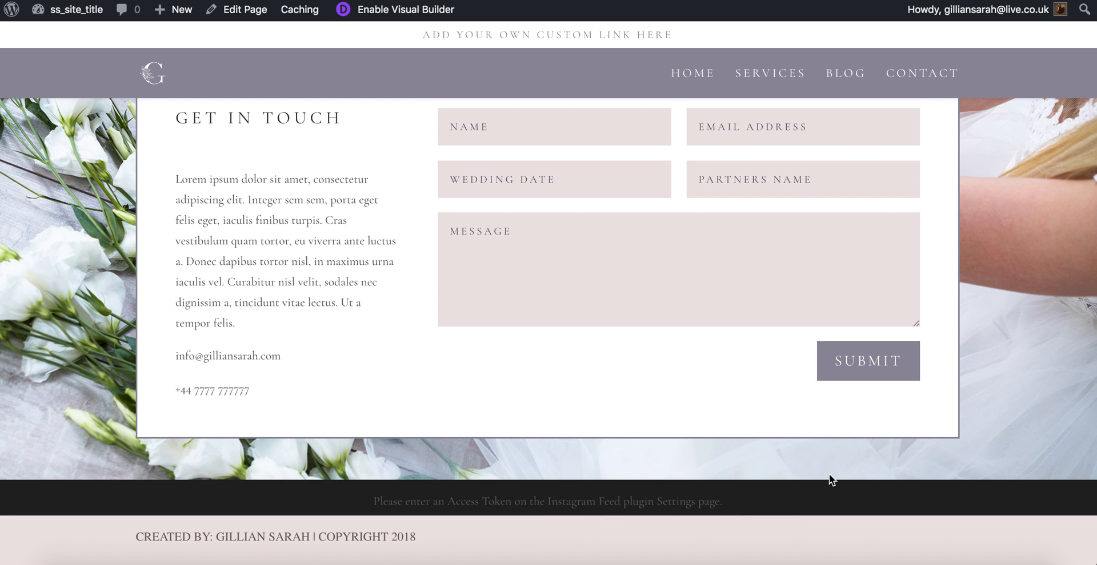
pyautogui.moveTo(303, 510)
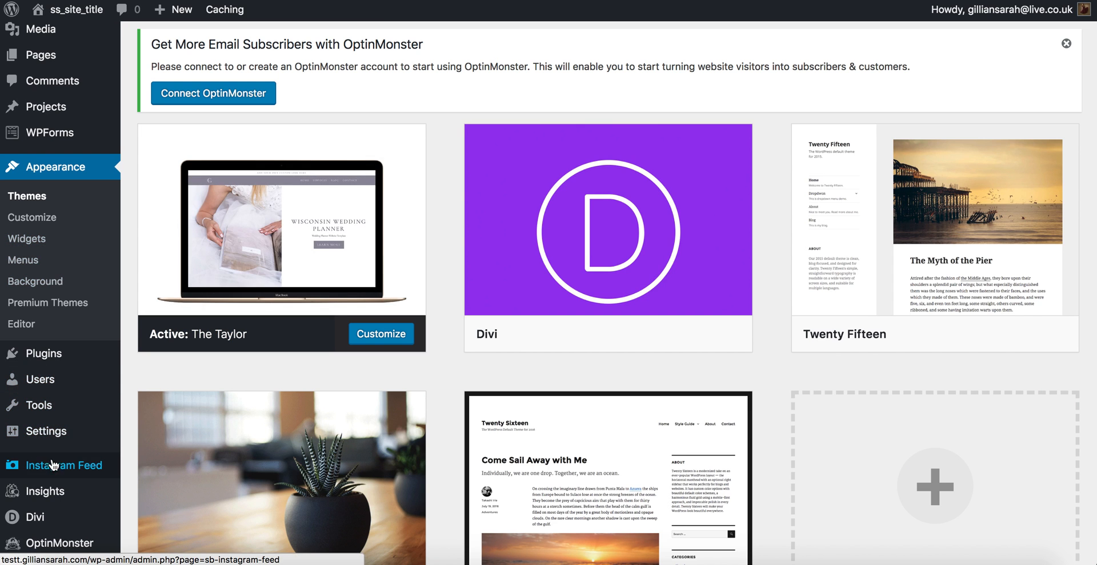
pyautogui.moveTo(55, 472)
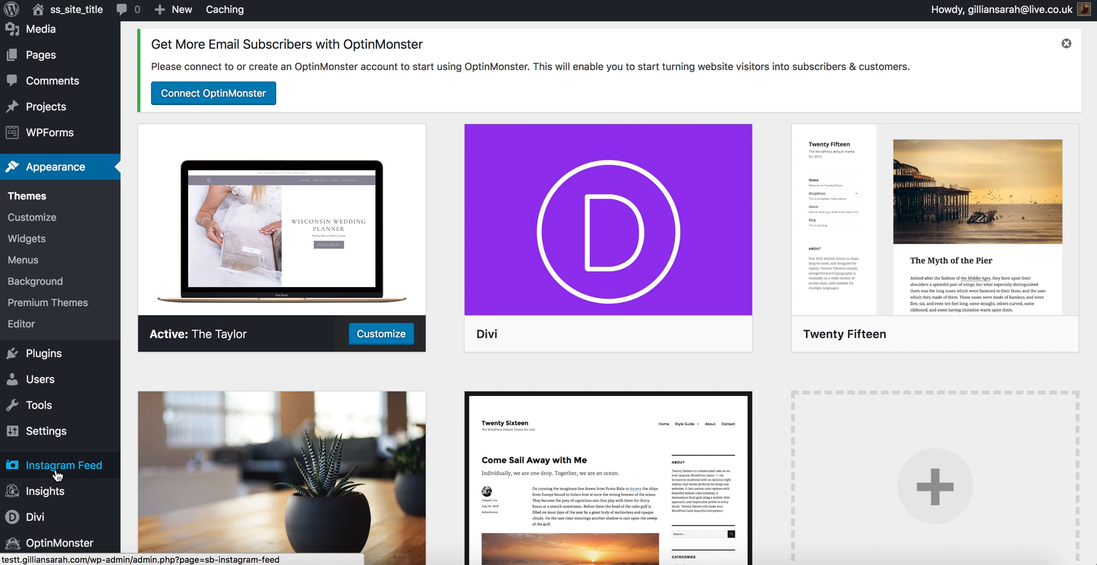
pyautogui.click(62, 466)
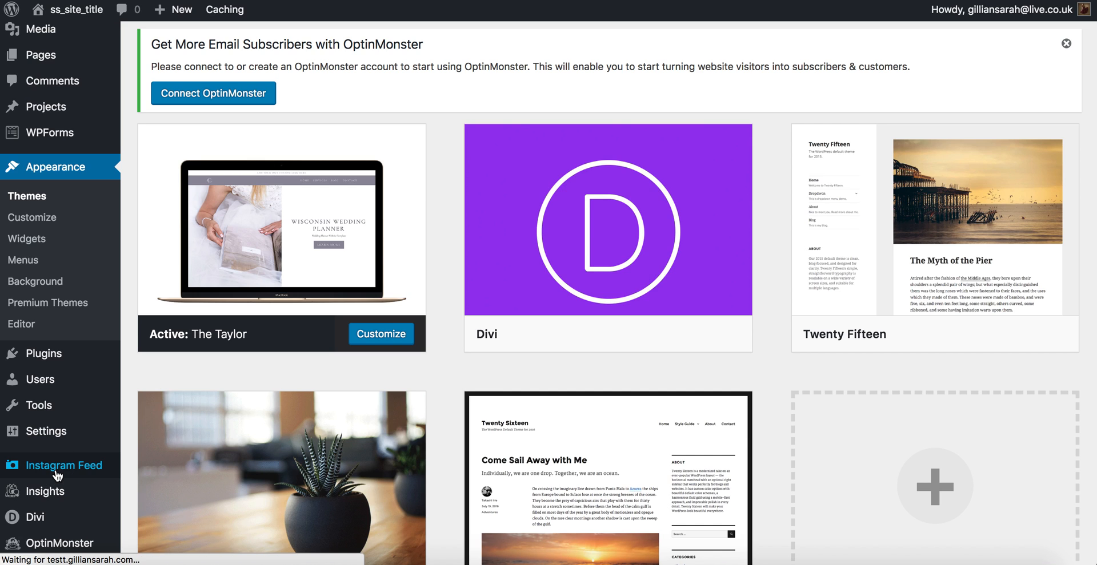
pyautogui.click(63, 466)
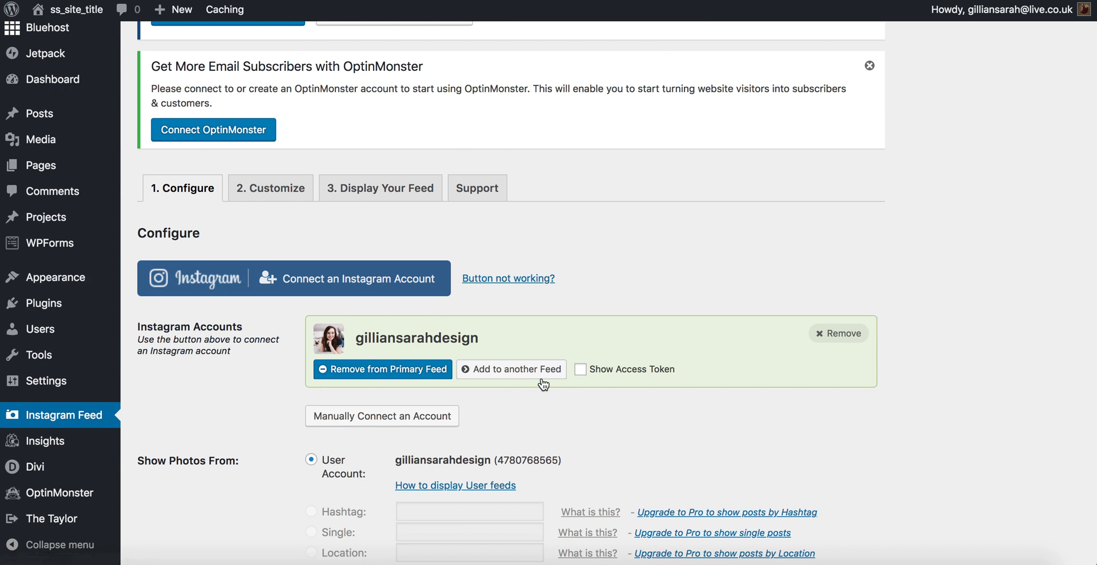
pyautogui.scroll(-3)
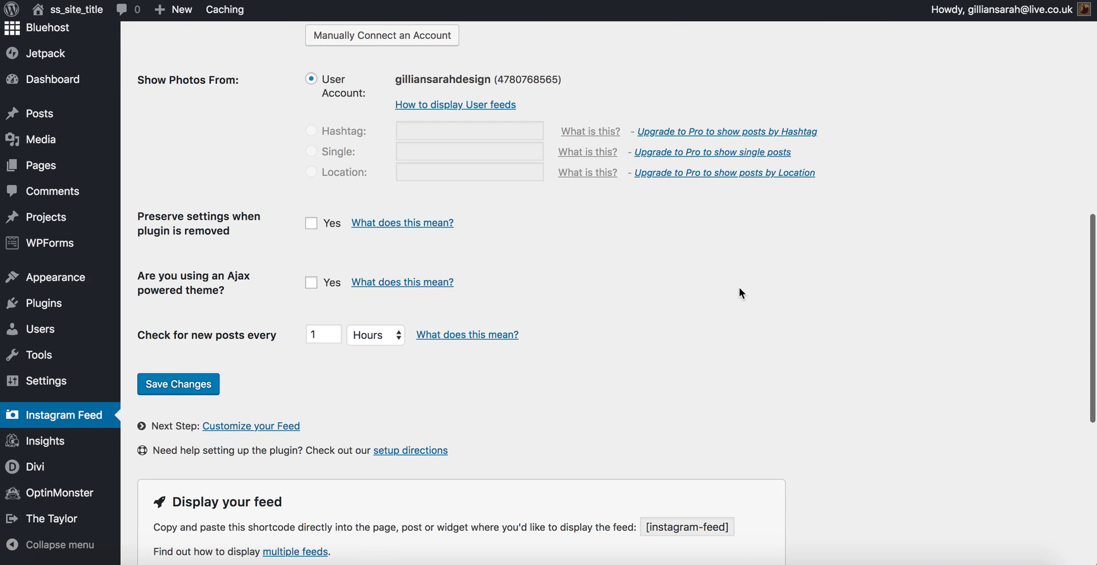
pyautogui.click(178, 384)
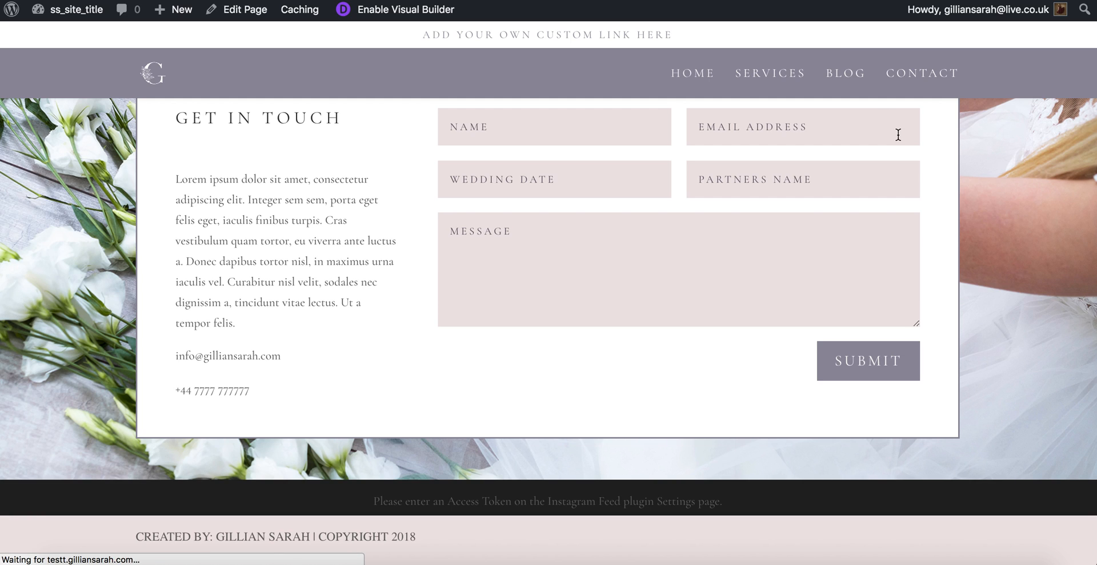
# - Scroll through the homepage footer to inspect the four-column Instagram photo grid
pyautogui.scroll(-3)
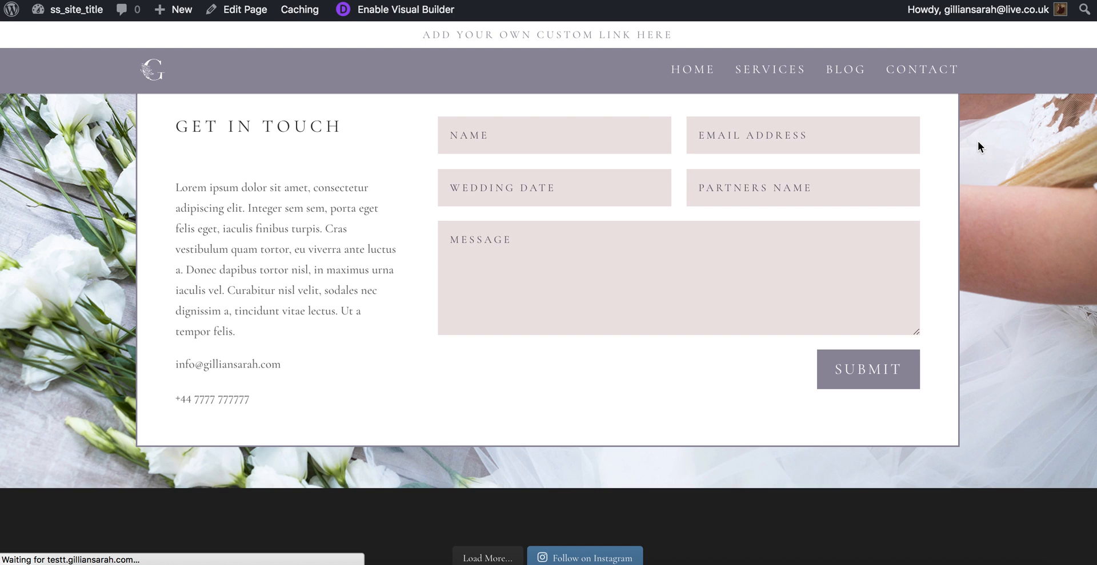
pyautogui.scroll(-3)
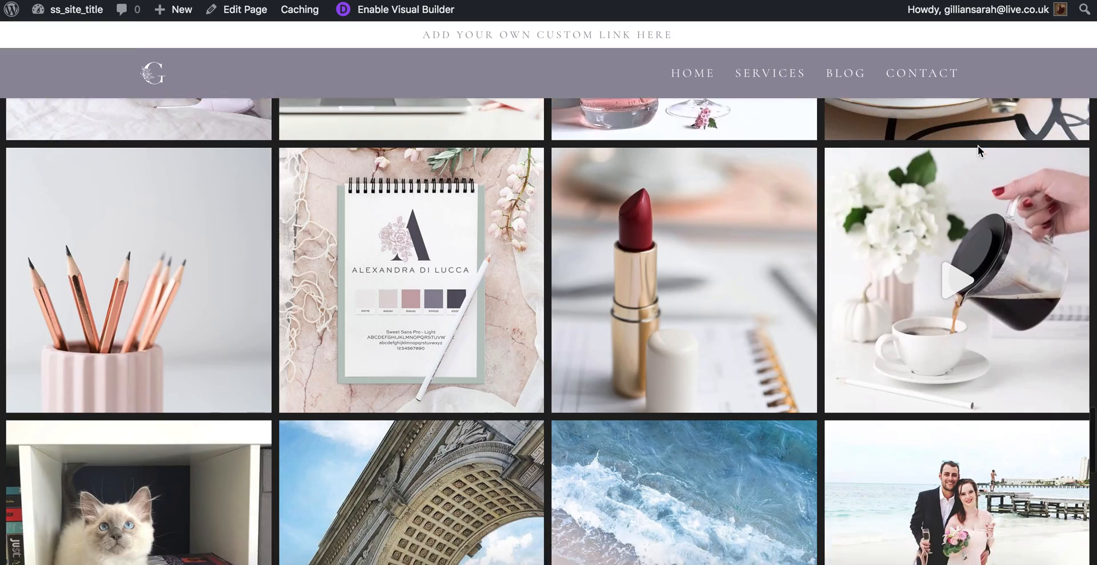
pyautogui.scroll(-3)
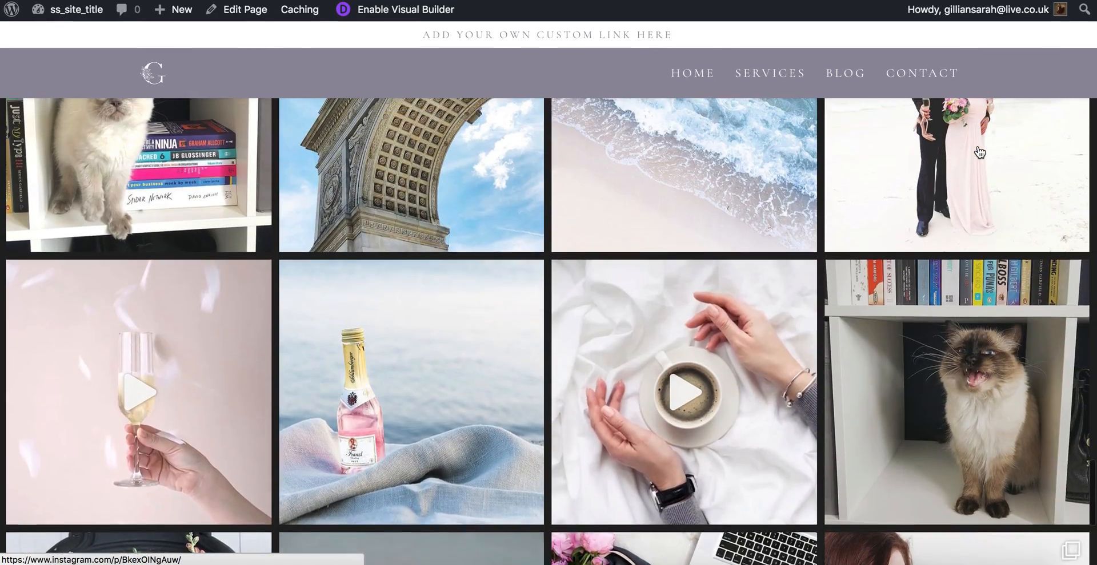
pyautogui.scroll(-3)
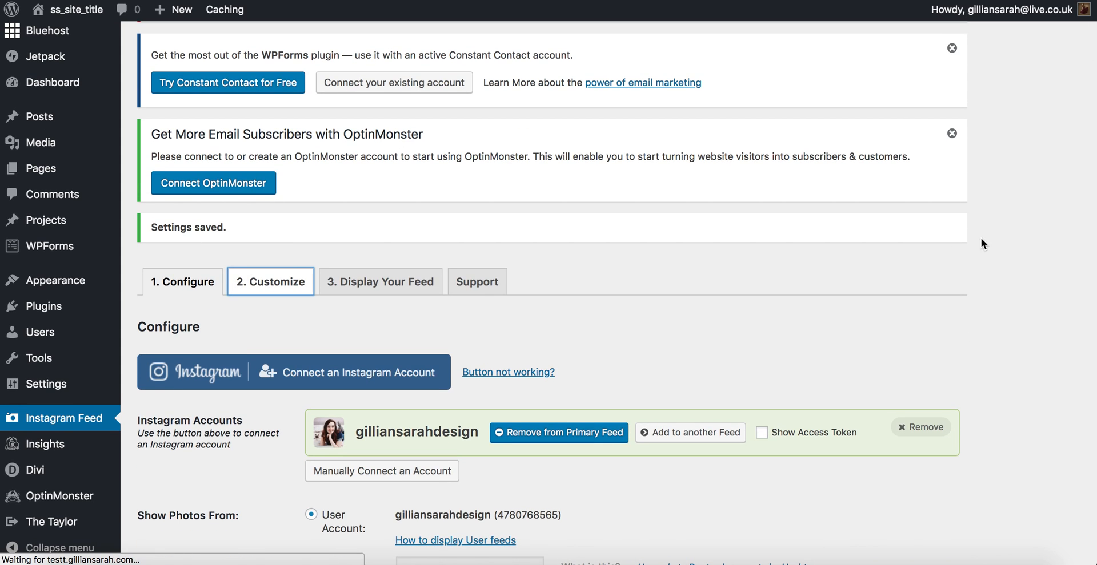
# - In the Customize tab, turn off Show the Header and Show Bio Text, then save
pyautogui.click(270, 282)
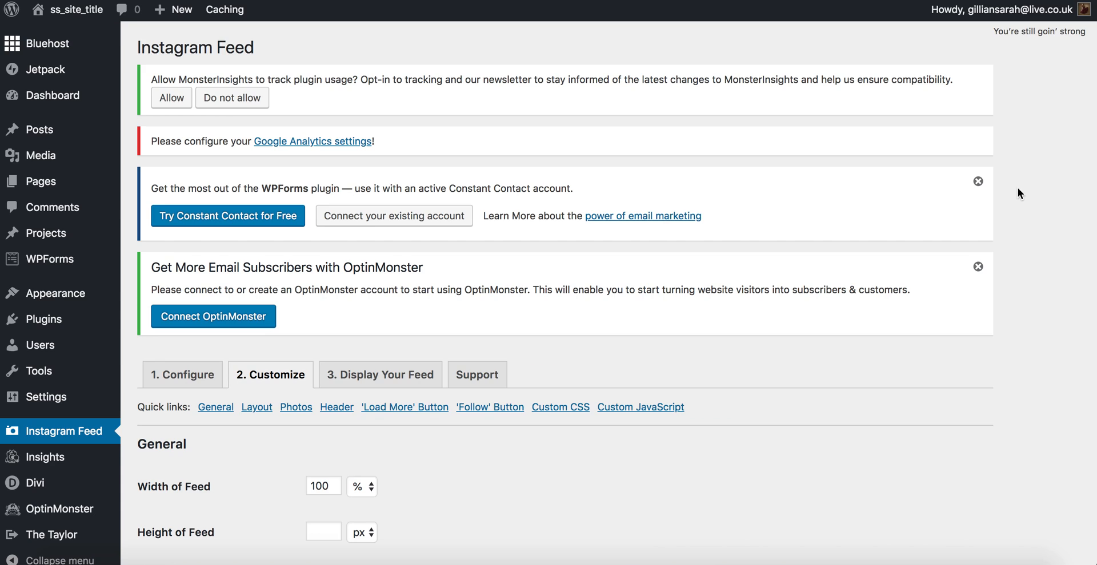
pyautogui.scroll(-3)
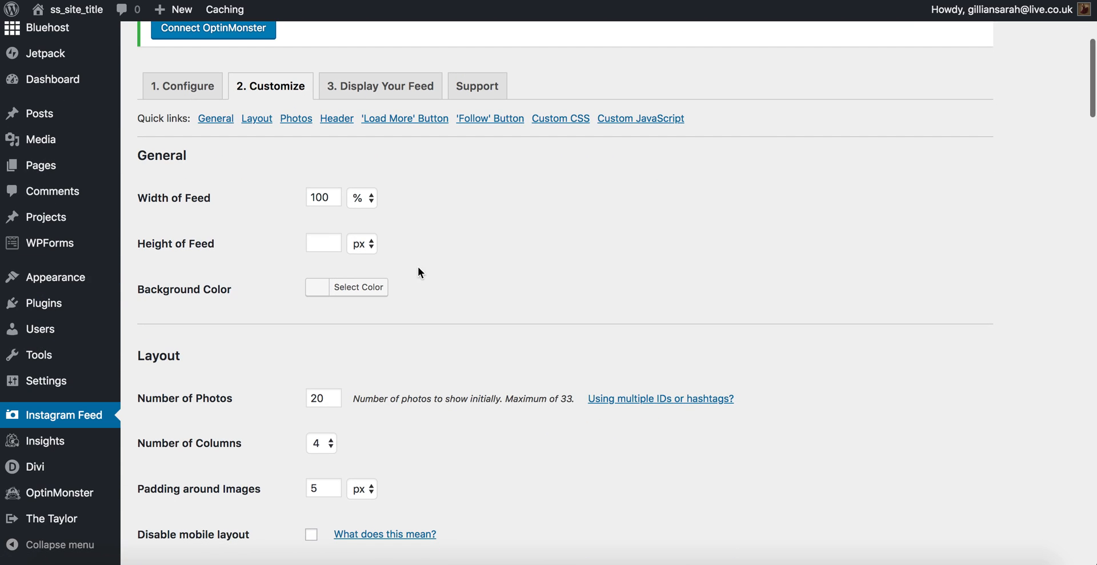
pyautogui.scroll(-3)
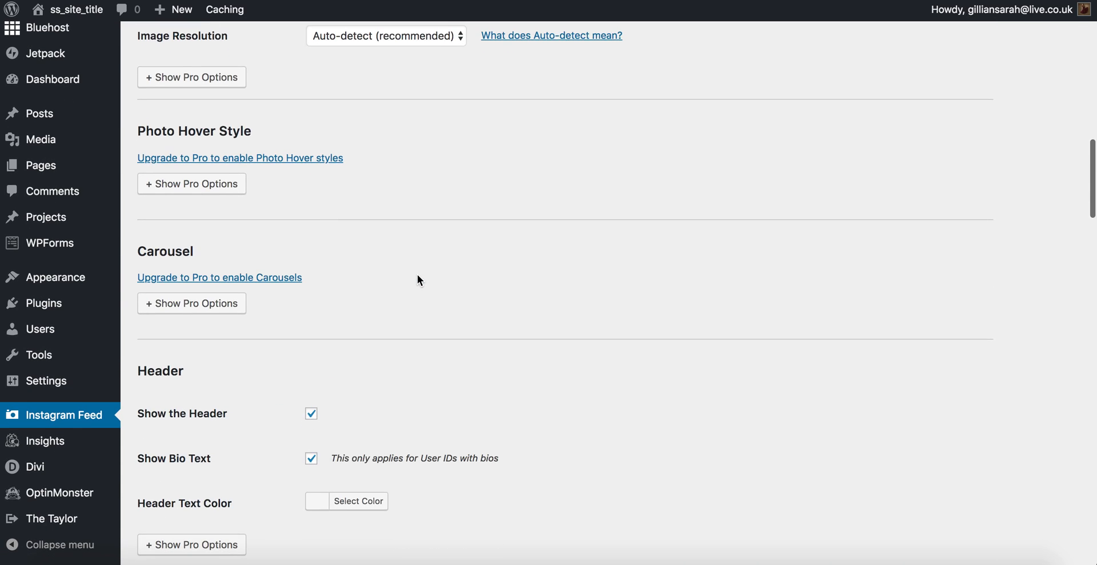
pyautogui.scroll(-3)
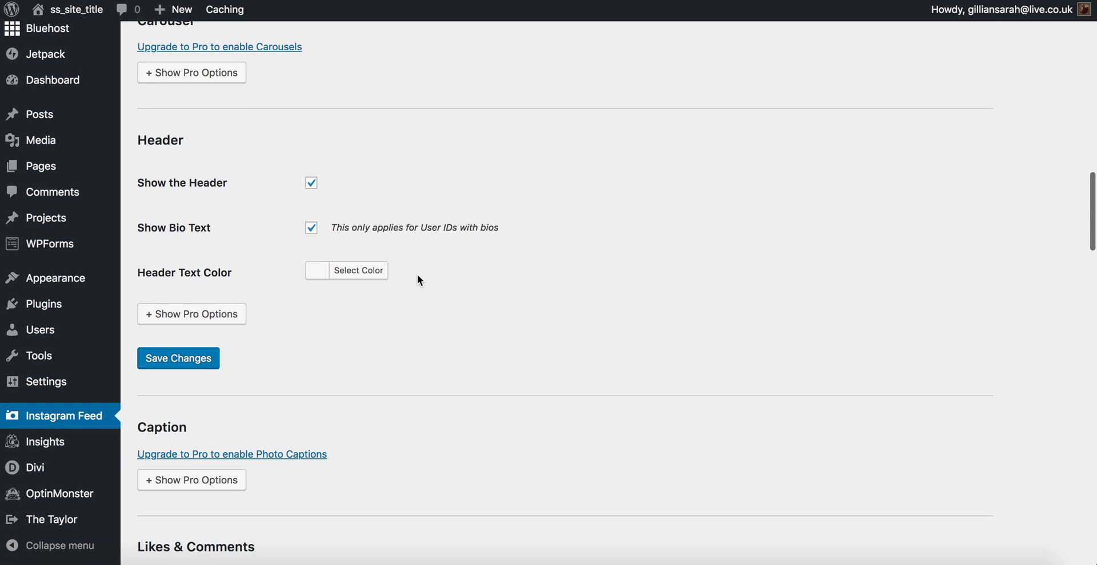
pyautogui.click(311, 182)
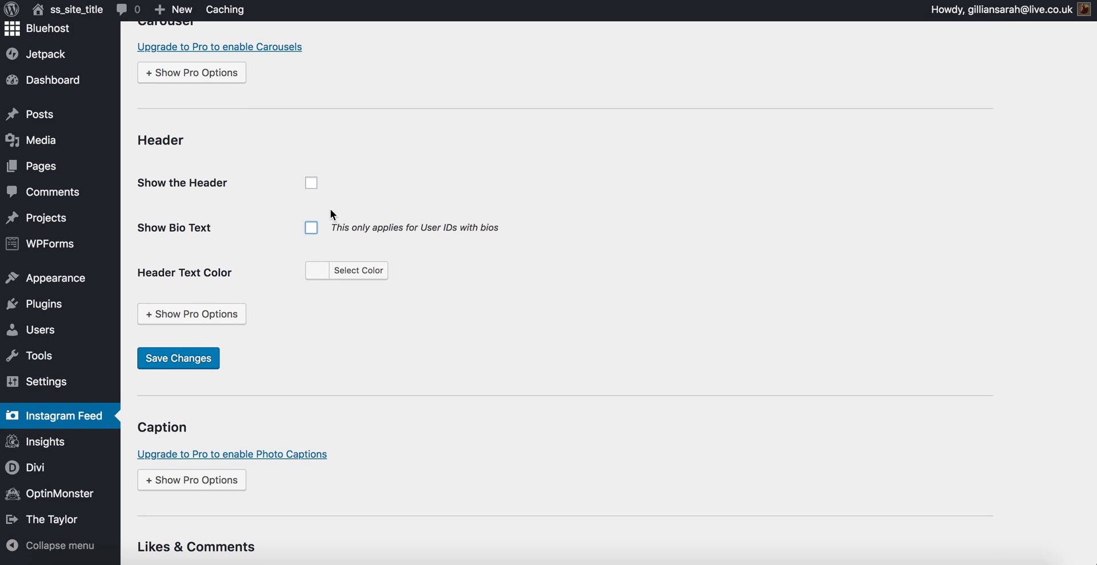
pyautogui.scroll(-3)
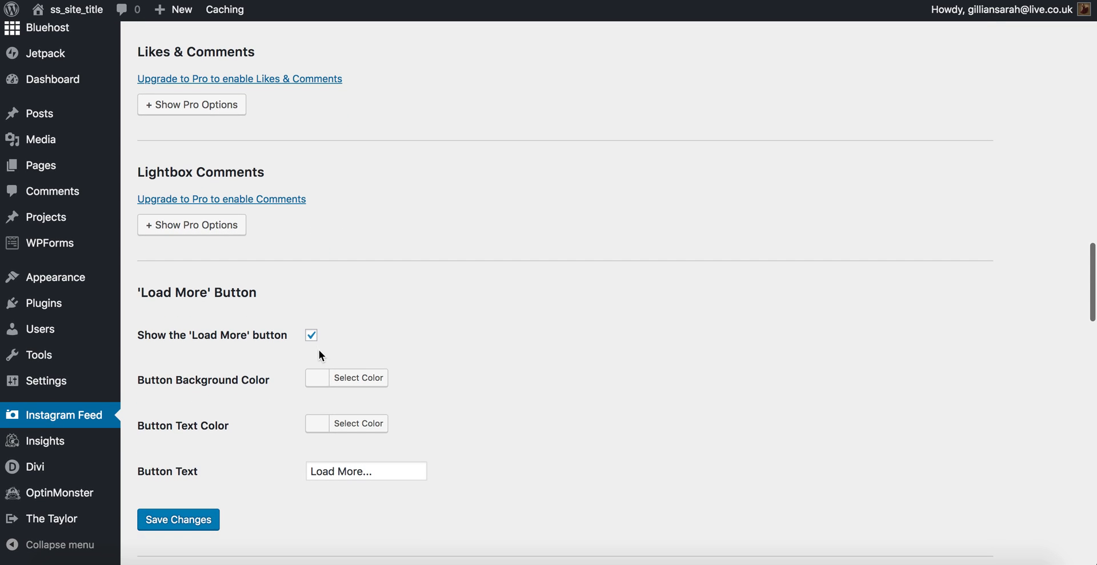
pyautogui.scroll(-3)
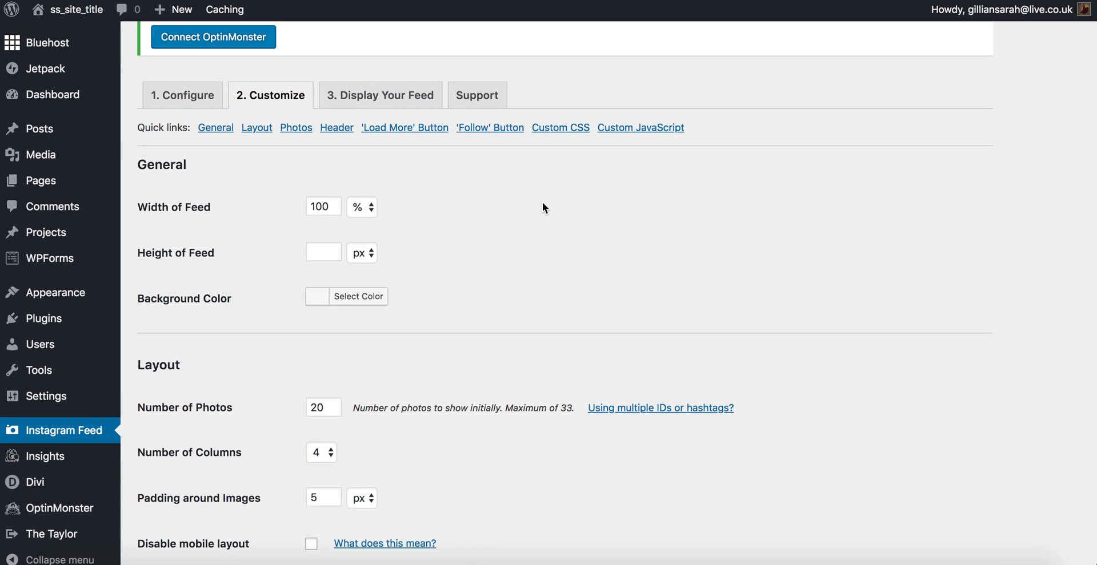
pyautogui.scroll(-3)
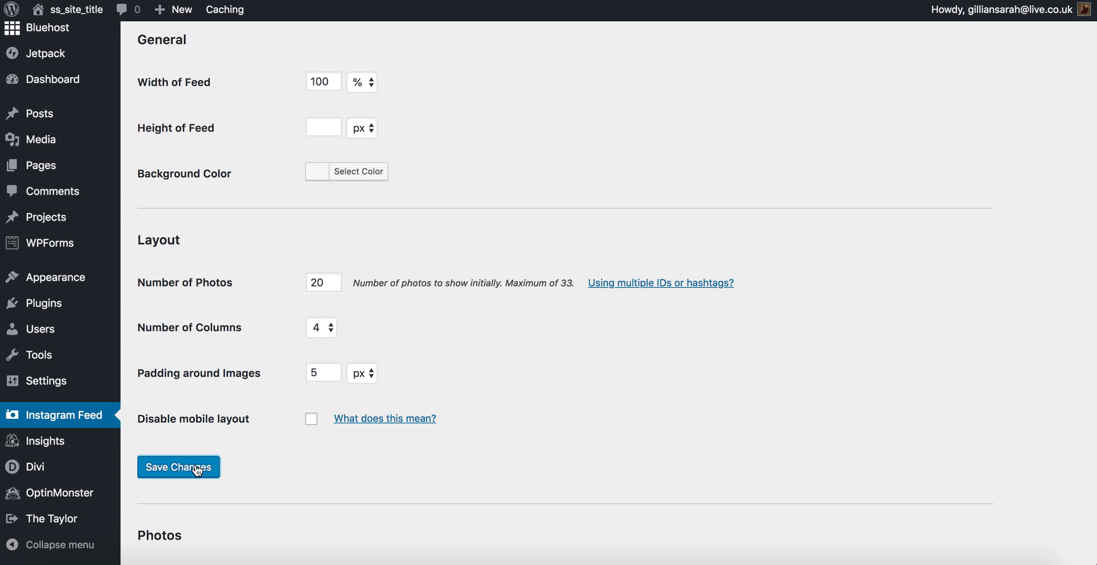
pyautogui.click(177, 467)
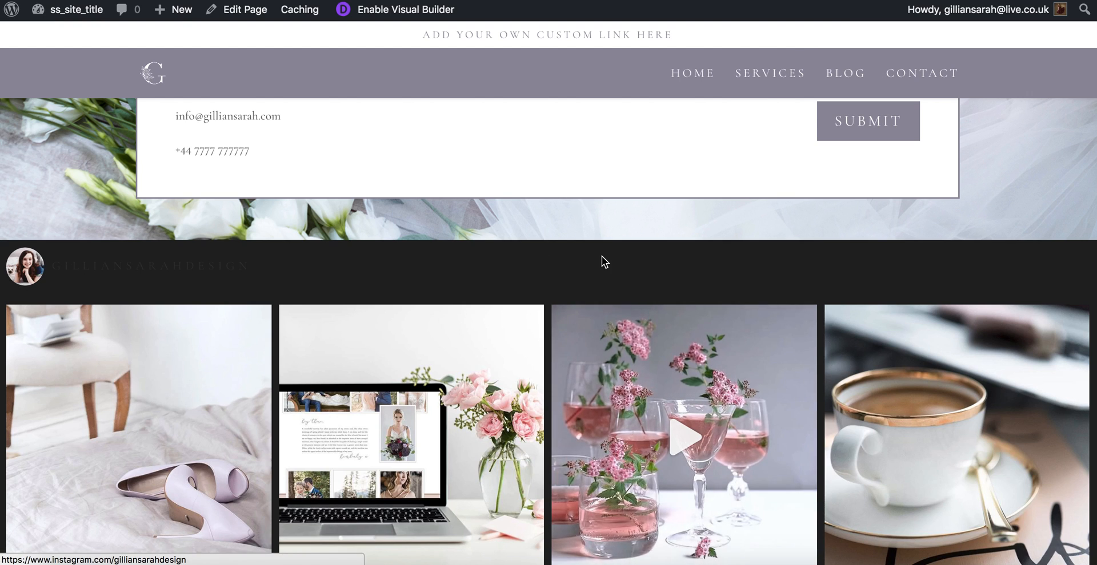
pyautogui.scroll(-3)
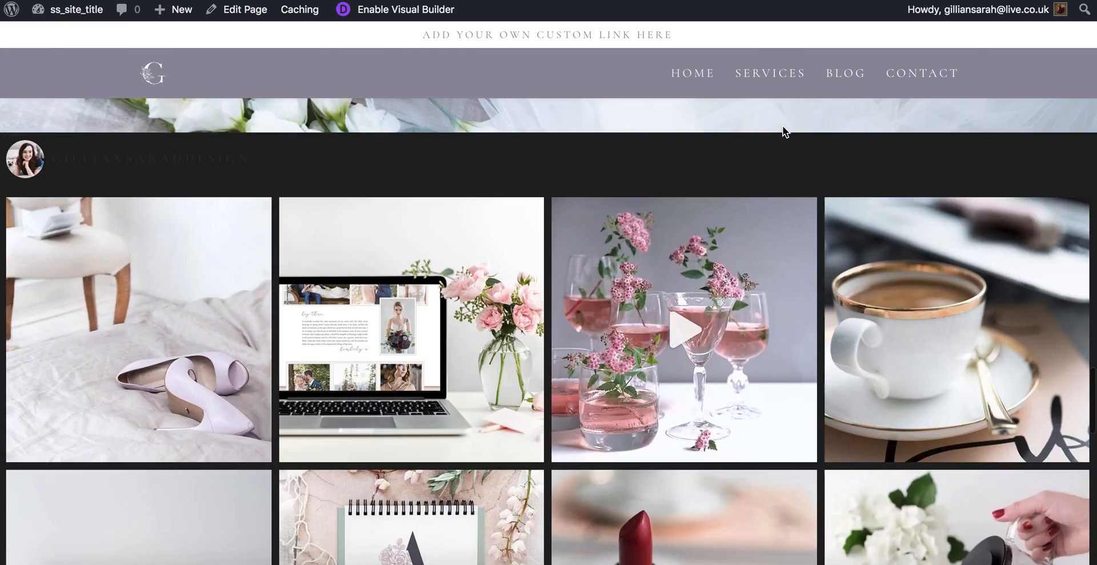
pyautogui.scroll(-3)
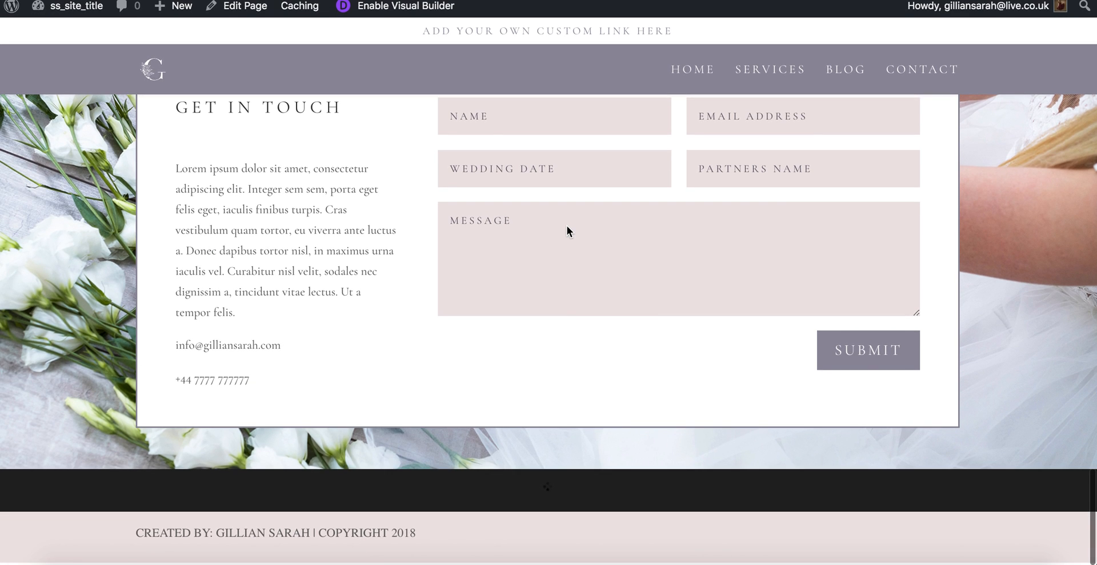
pyautogui.scroll(-3)
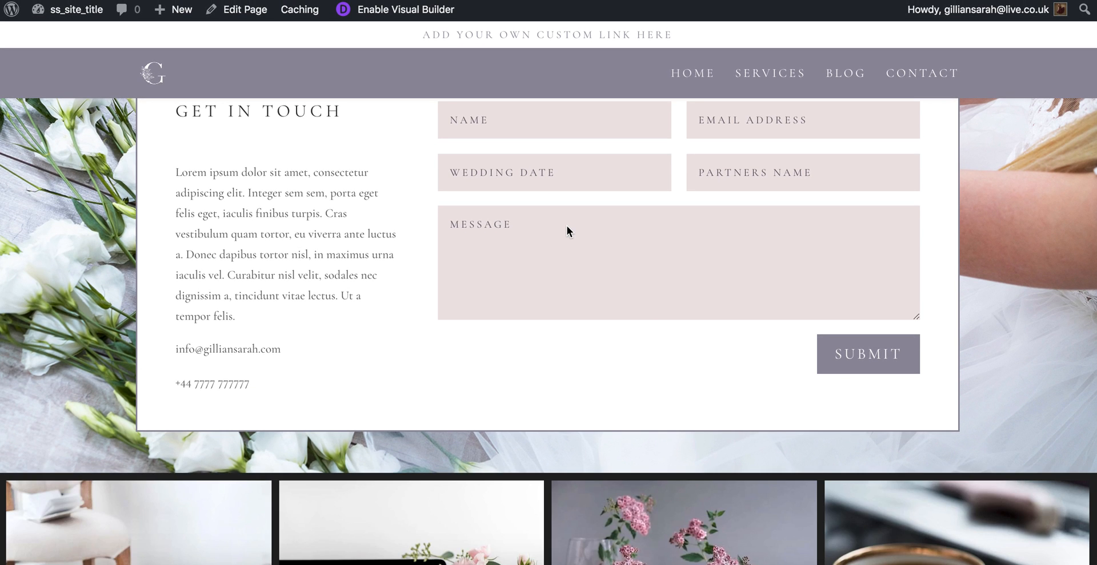
pyautogui.scroll(-3)
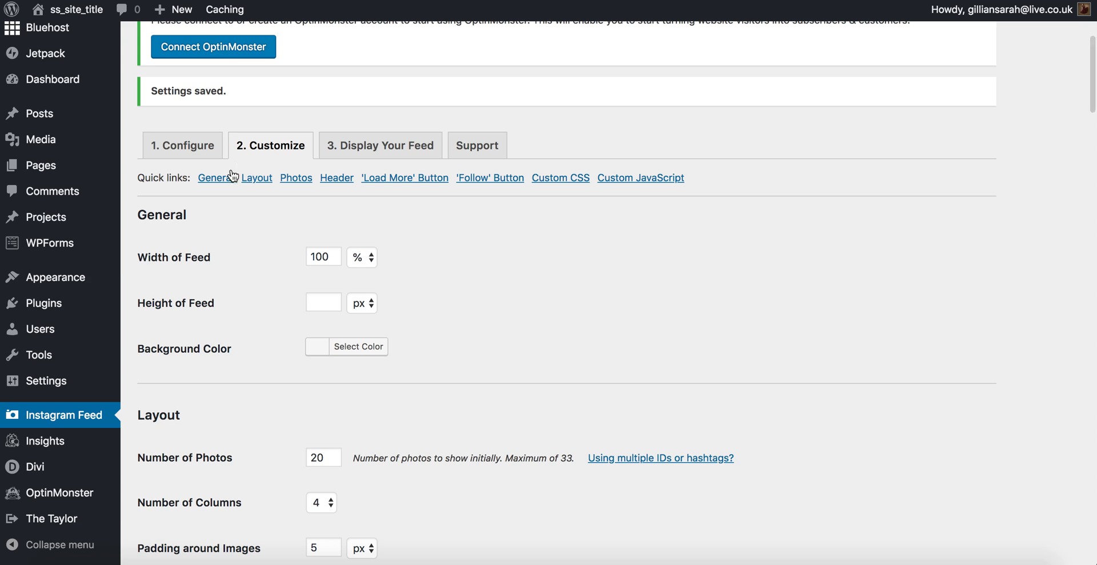
# - Set the Instagram Feed's Number of Columns to 6
pyautogui.scroll(-3)
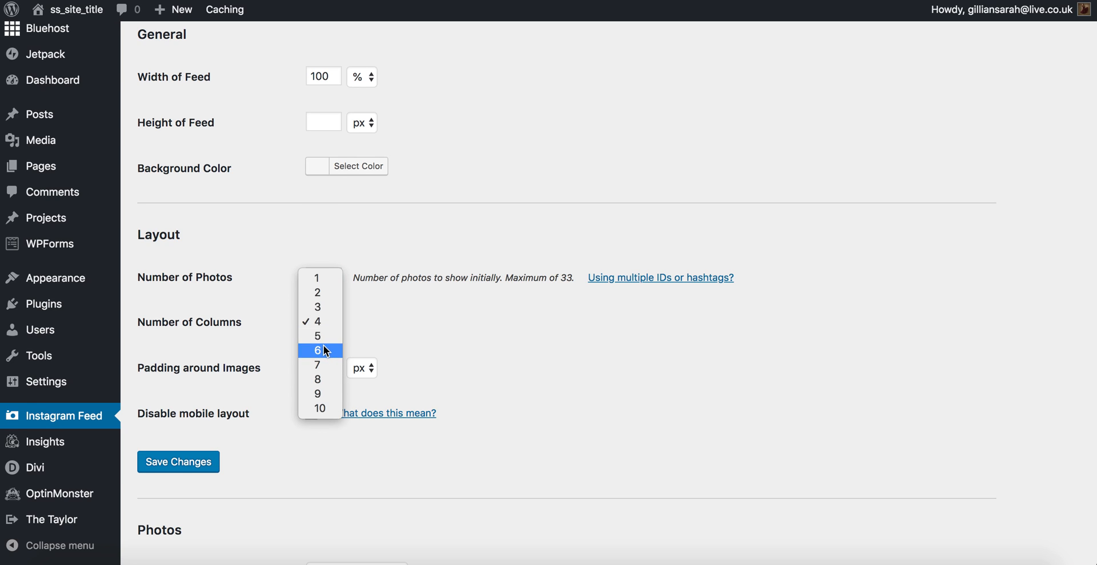
pyautogui.click(319, 351)
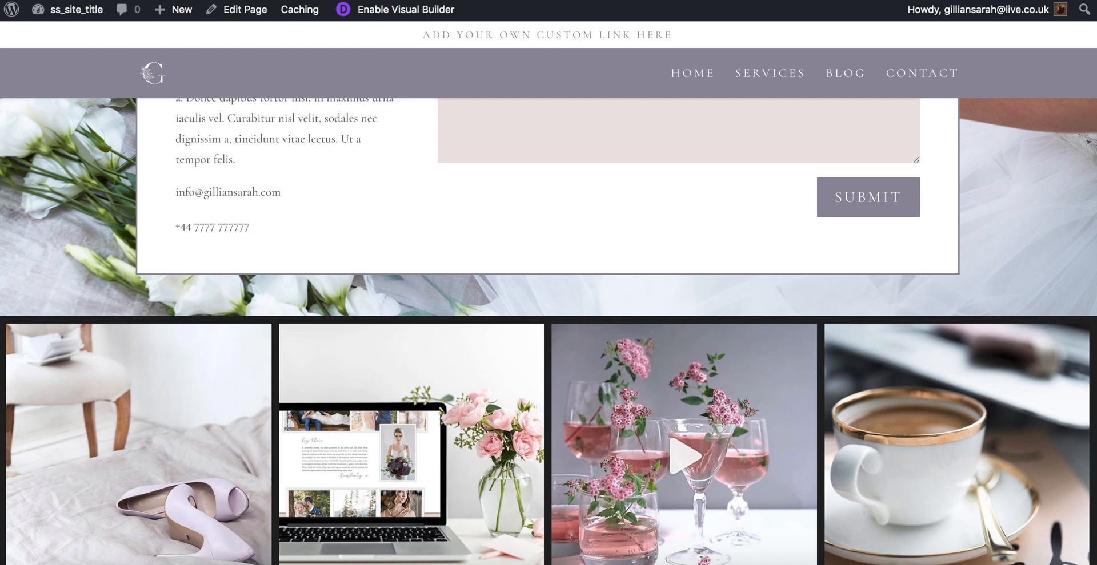
# - Scroll the homepage footer to check the single row of six Instagram photos
pyautogui.scroll(-3)
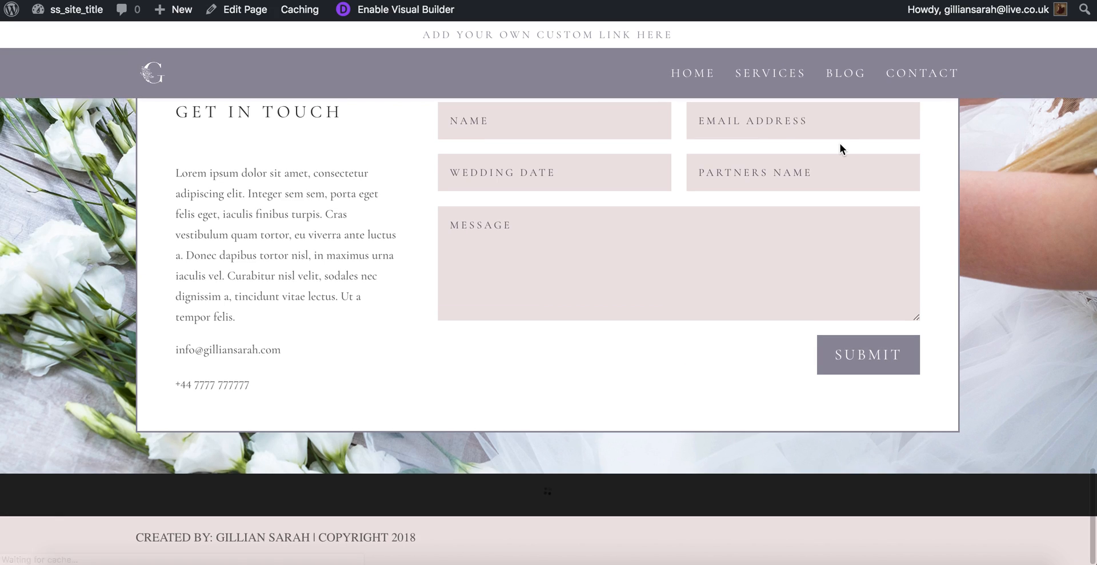
pyautogui.scroll(-3)
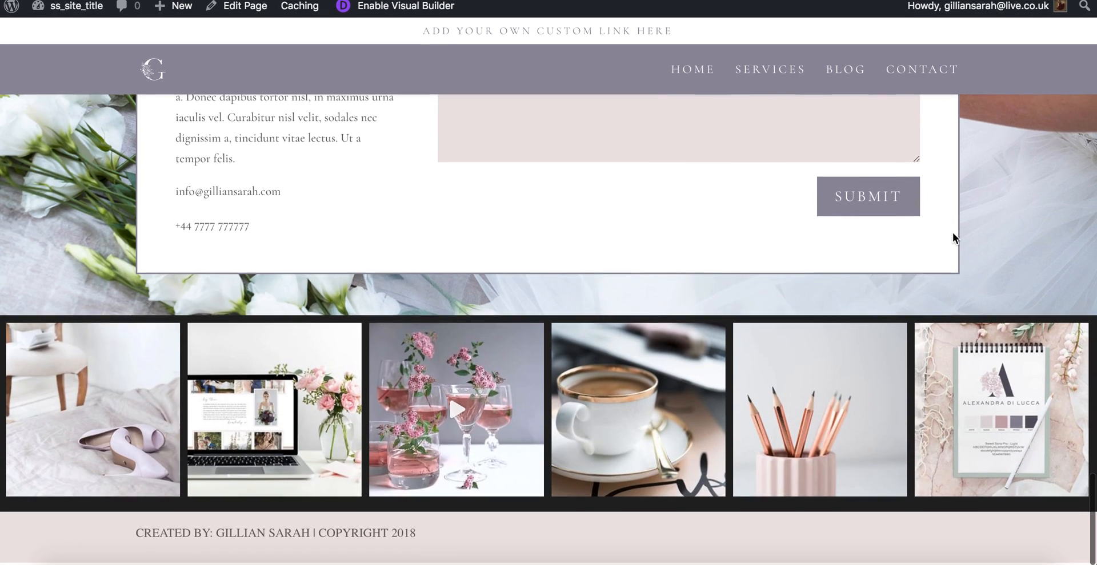
pyautogui.scroll(-3)
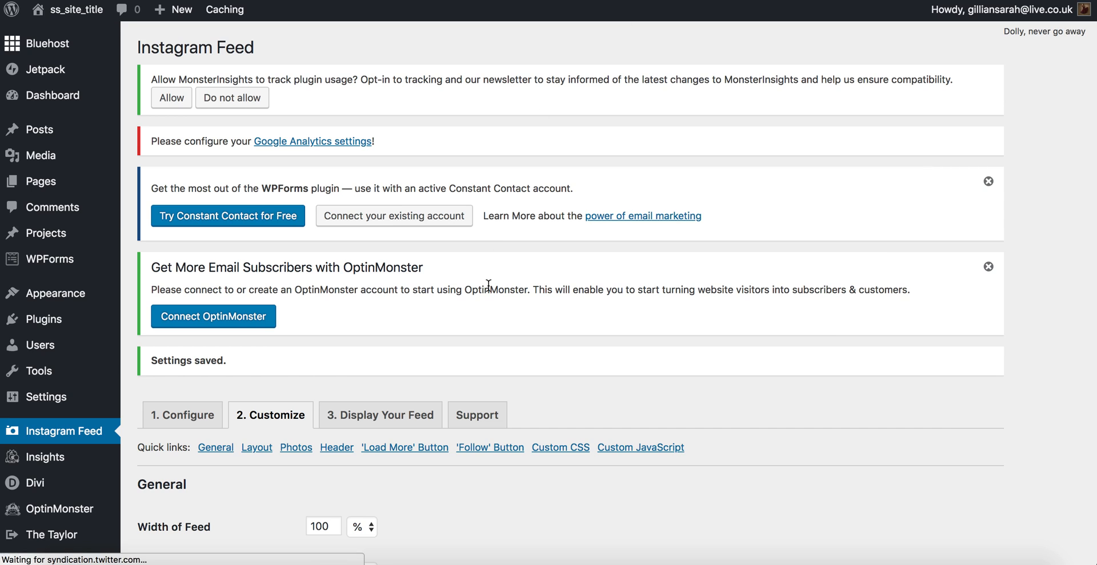
# - Set Padding around Images to 0, disable the mobile layout, and save
pyautogui.scroll(-3)
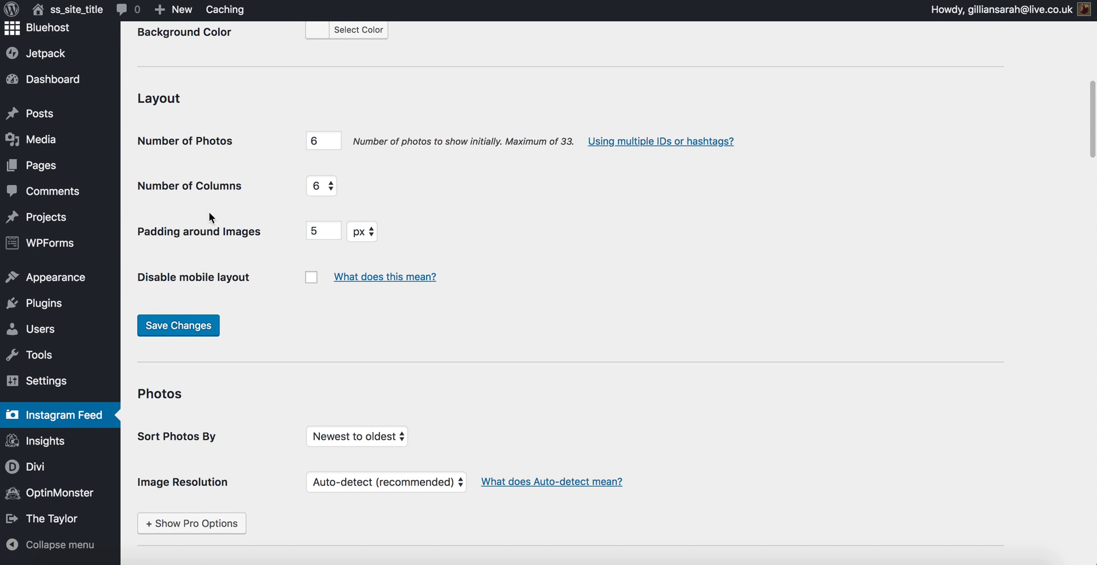
pyautogui.write('0')
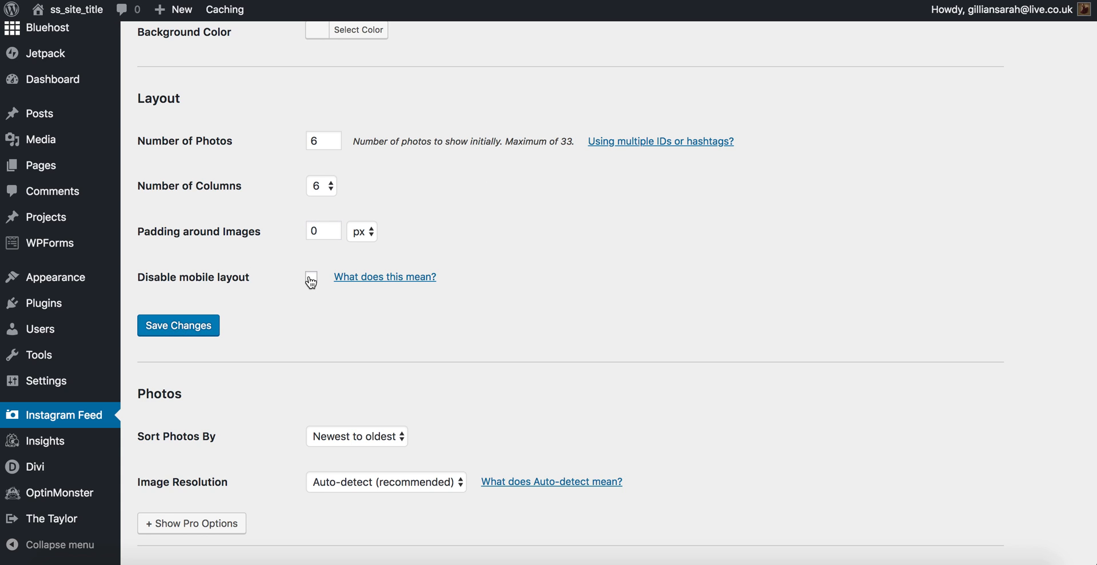
pyautogui.click(311, 279)
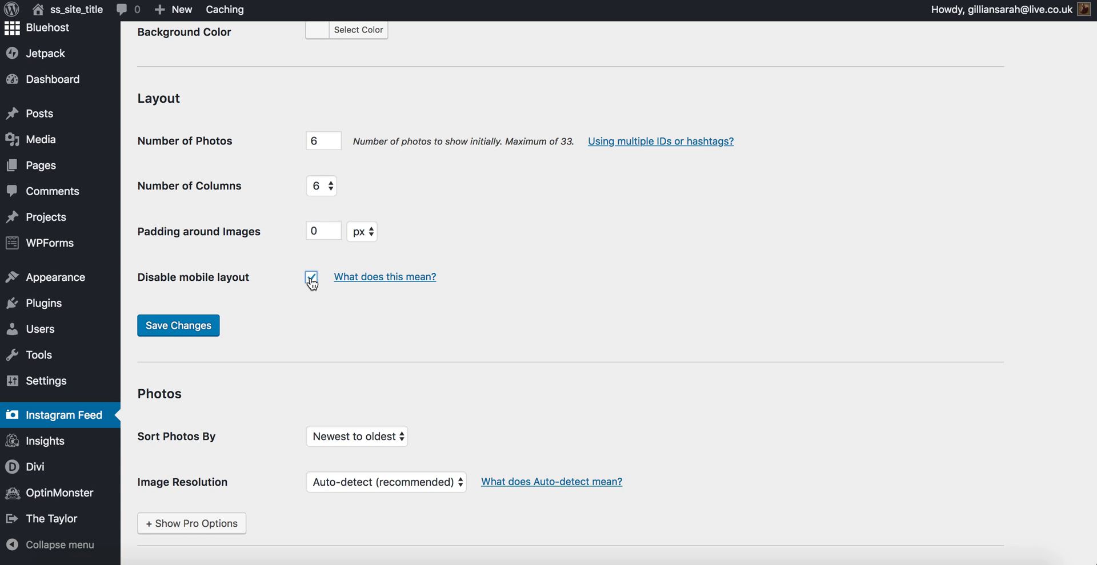
pyautogui.click(177, 325)
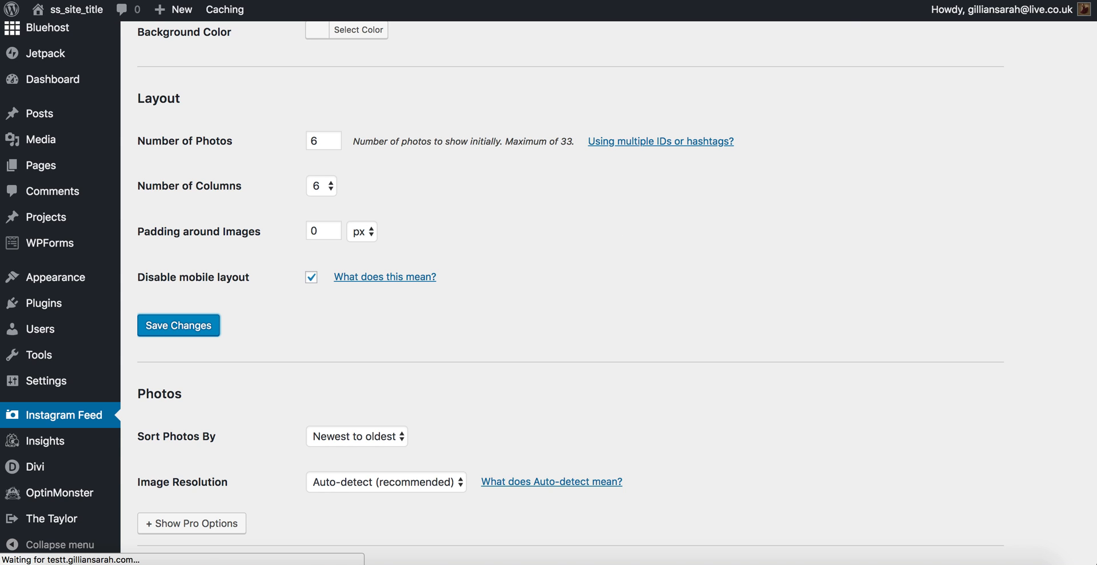
pyautogui.click(177, 326)
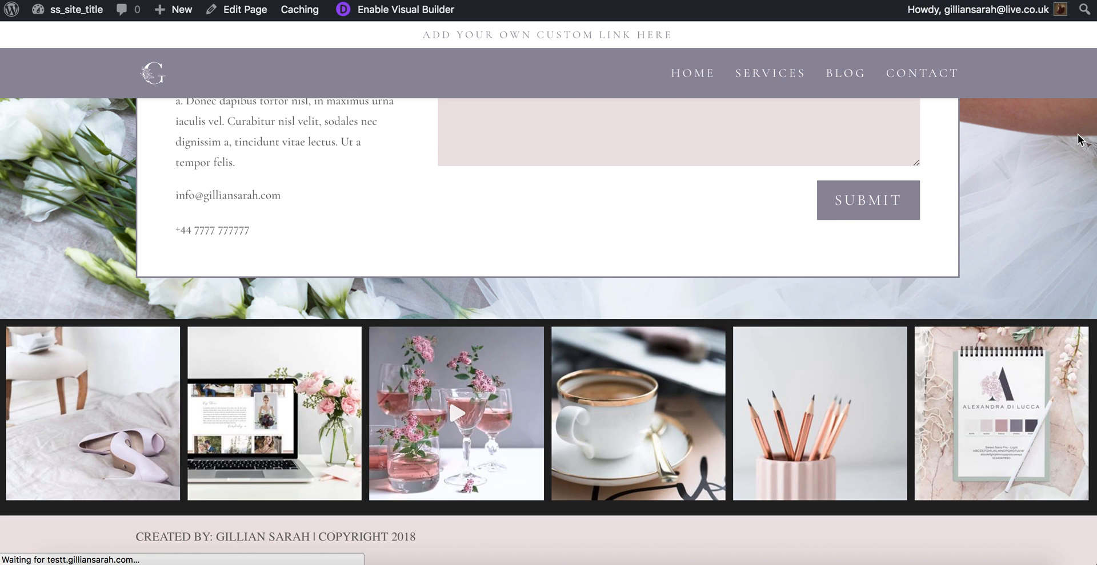
# - Scroll the homepage footer to confirm six edge-to-edge photos with no gaps
pyautogui.scroll(3)
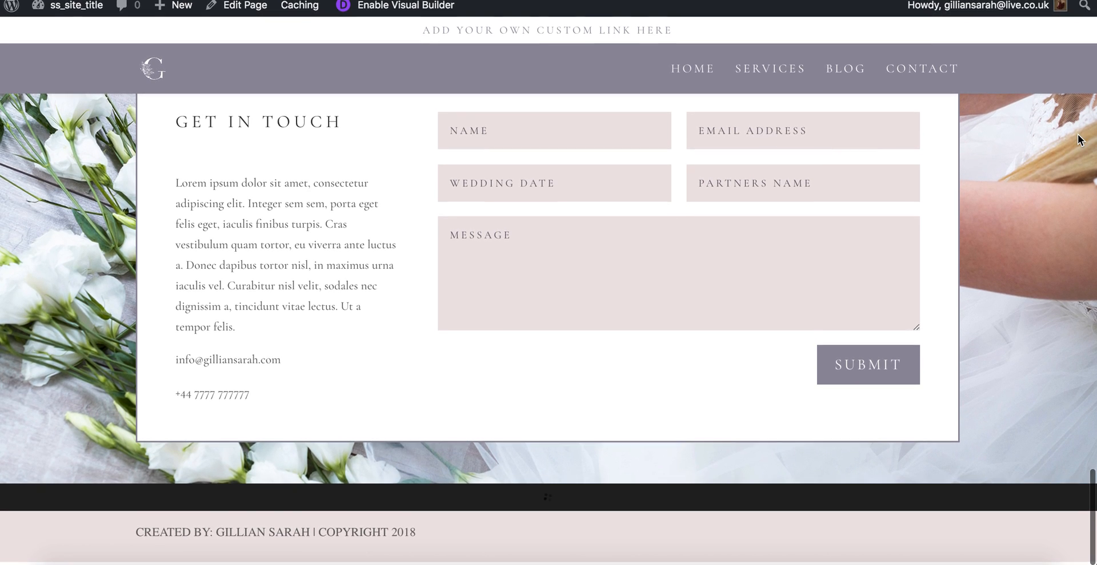
pyautogui.scroll(-3)
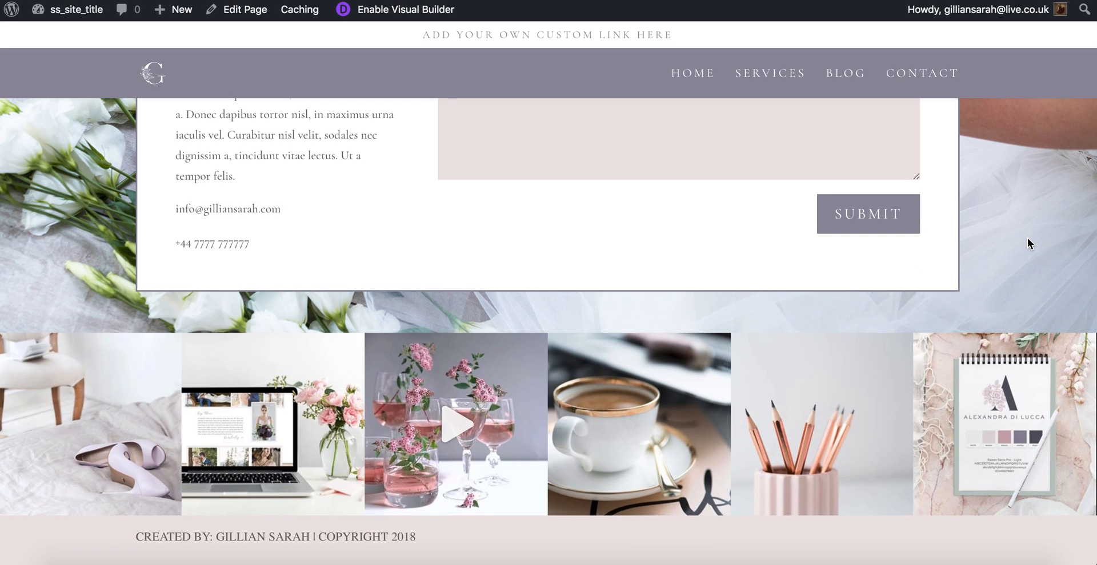
pyautogui.moveTo(595, 475)
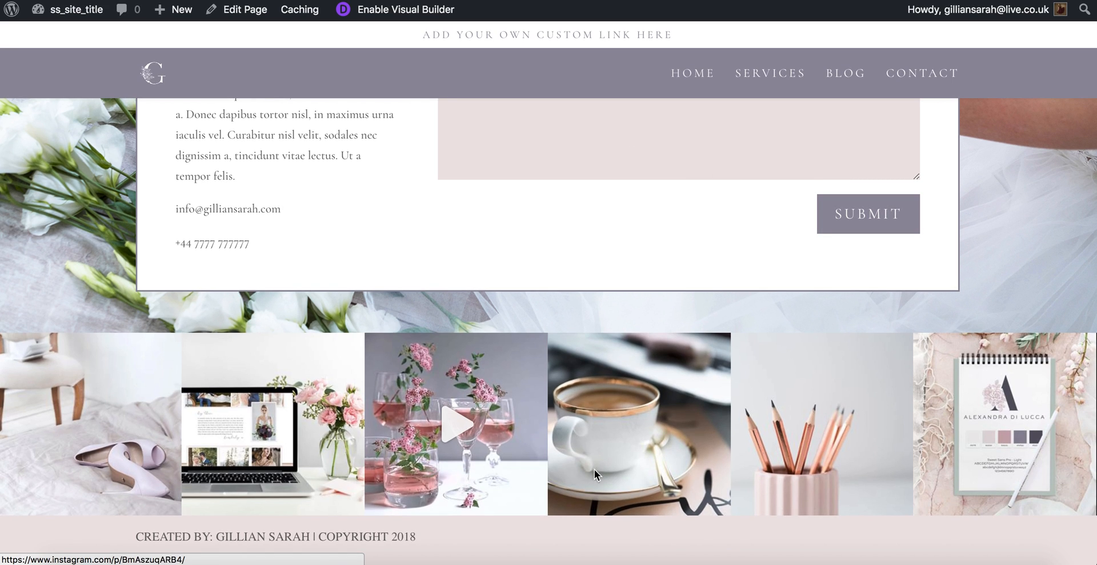
pyautogui.moveTo(763, 240)
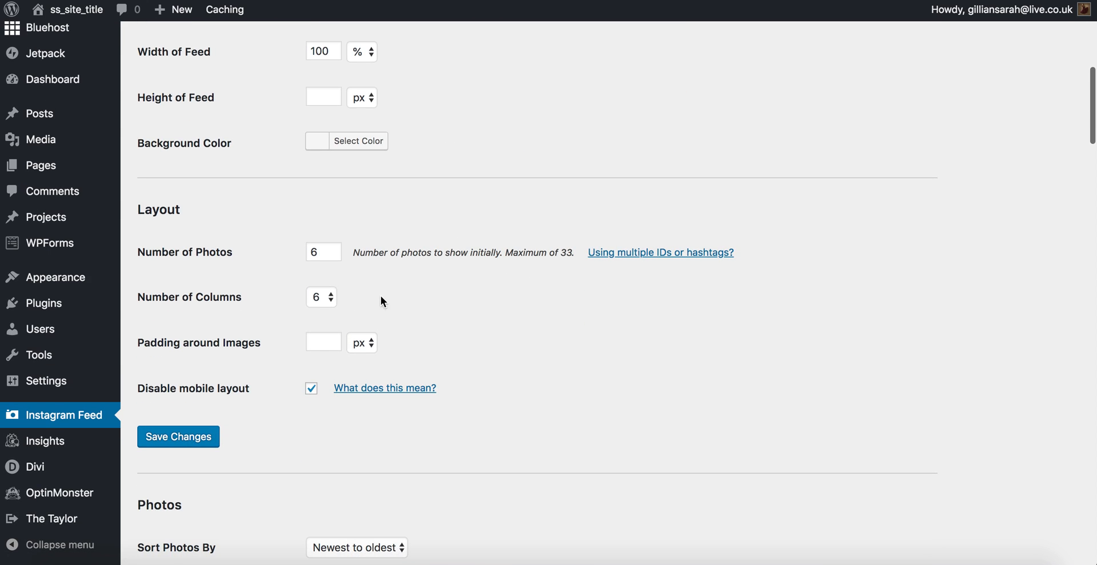
pyautogui.click(321, 297)
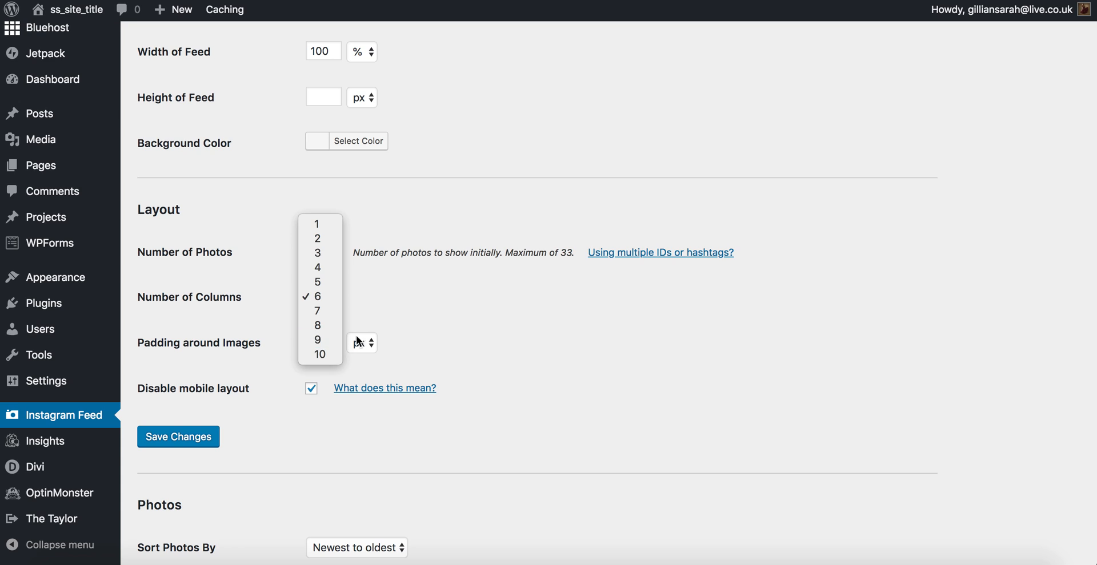
pyautogui.click(316, 296)
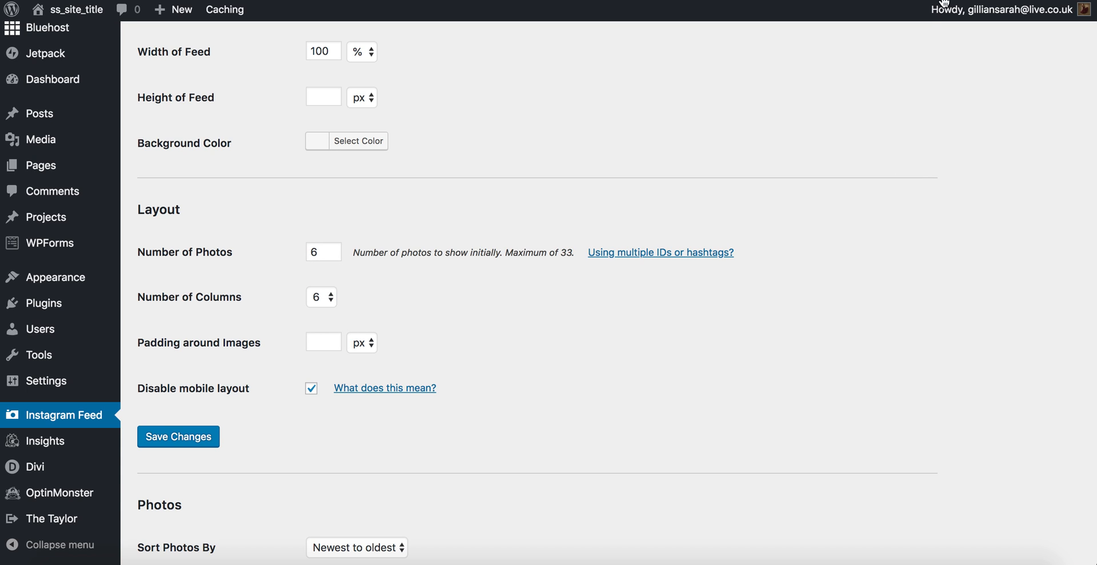